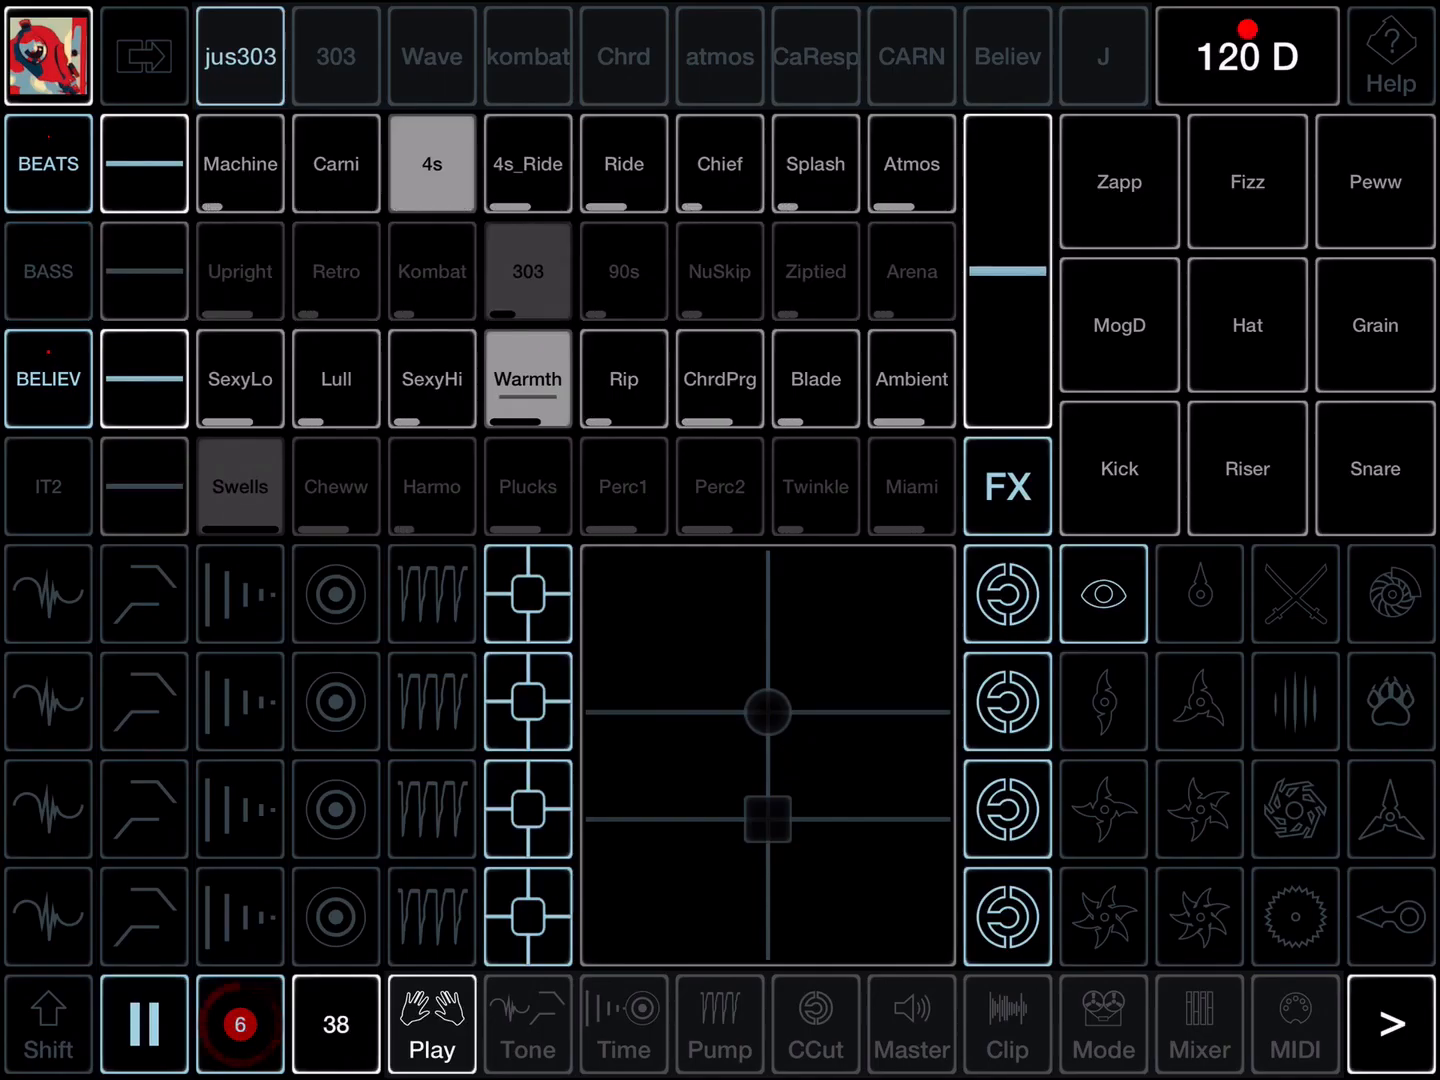
# Start importing a sample into the Warmth clip slot from the Dropbox amber samples folder
pyautogui.click(1007, 1023)
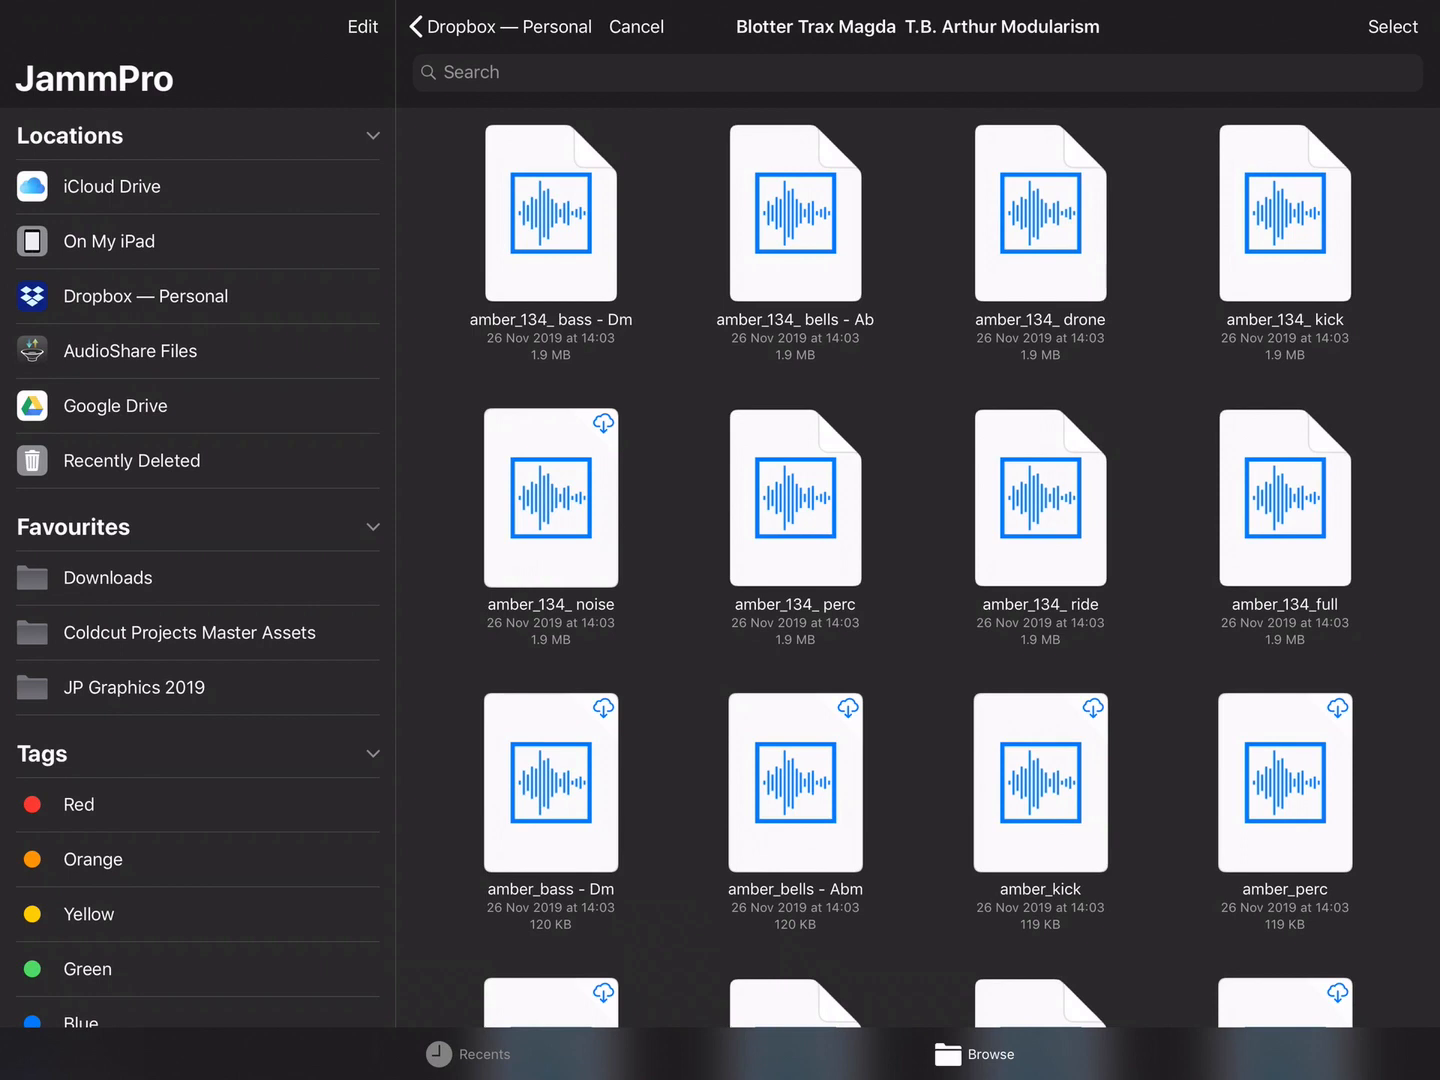
# Load amber_134_ bells - Ab into the Warmth slot and show its clip parameters
pyautogui.click(109, 241)
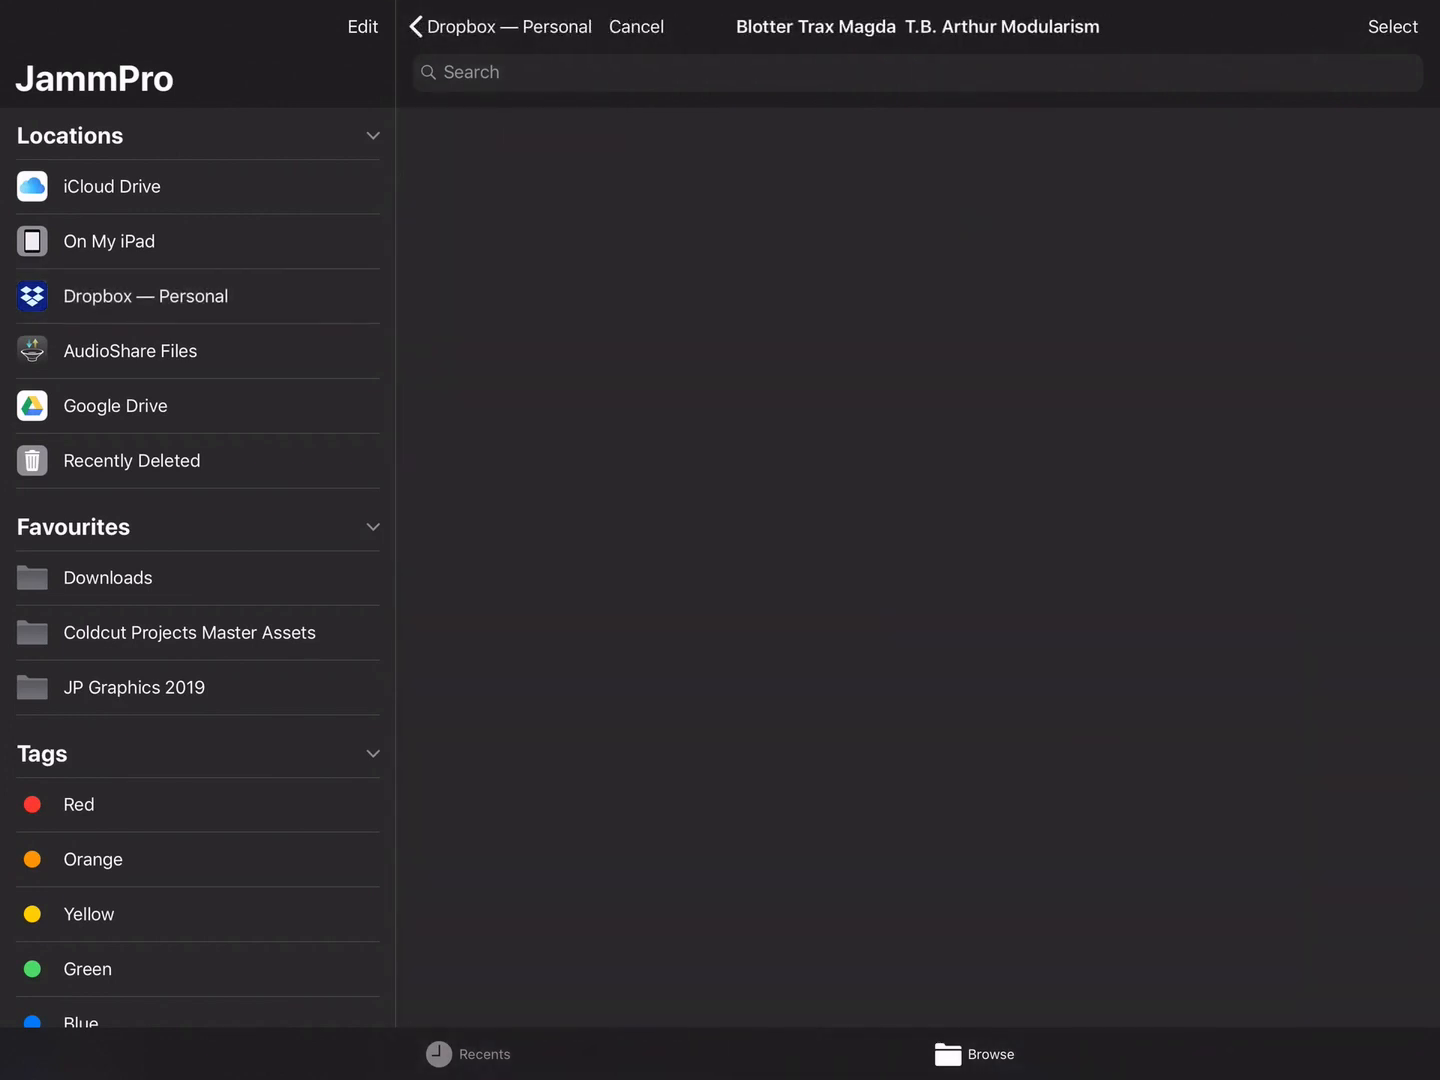
pyautogui.click(636, 26)
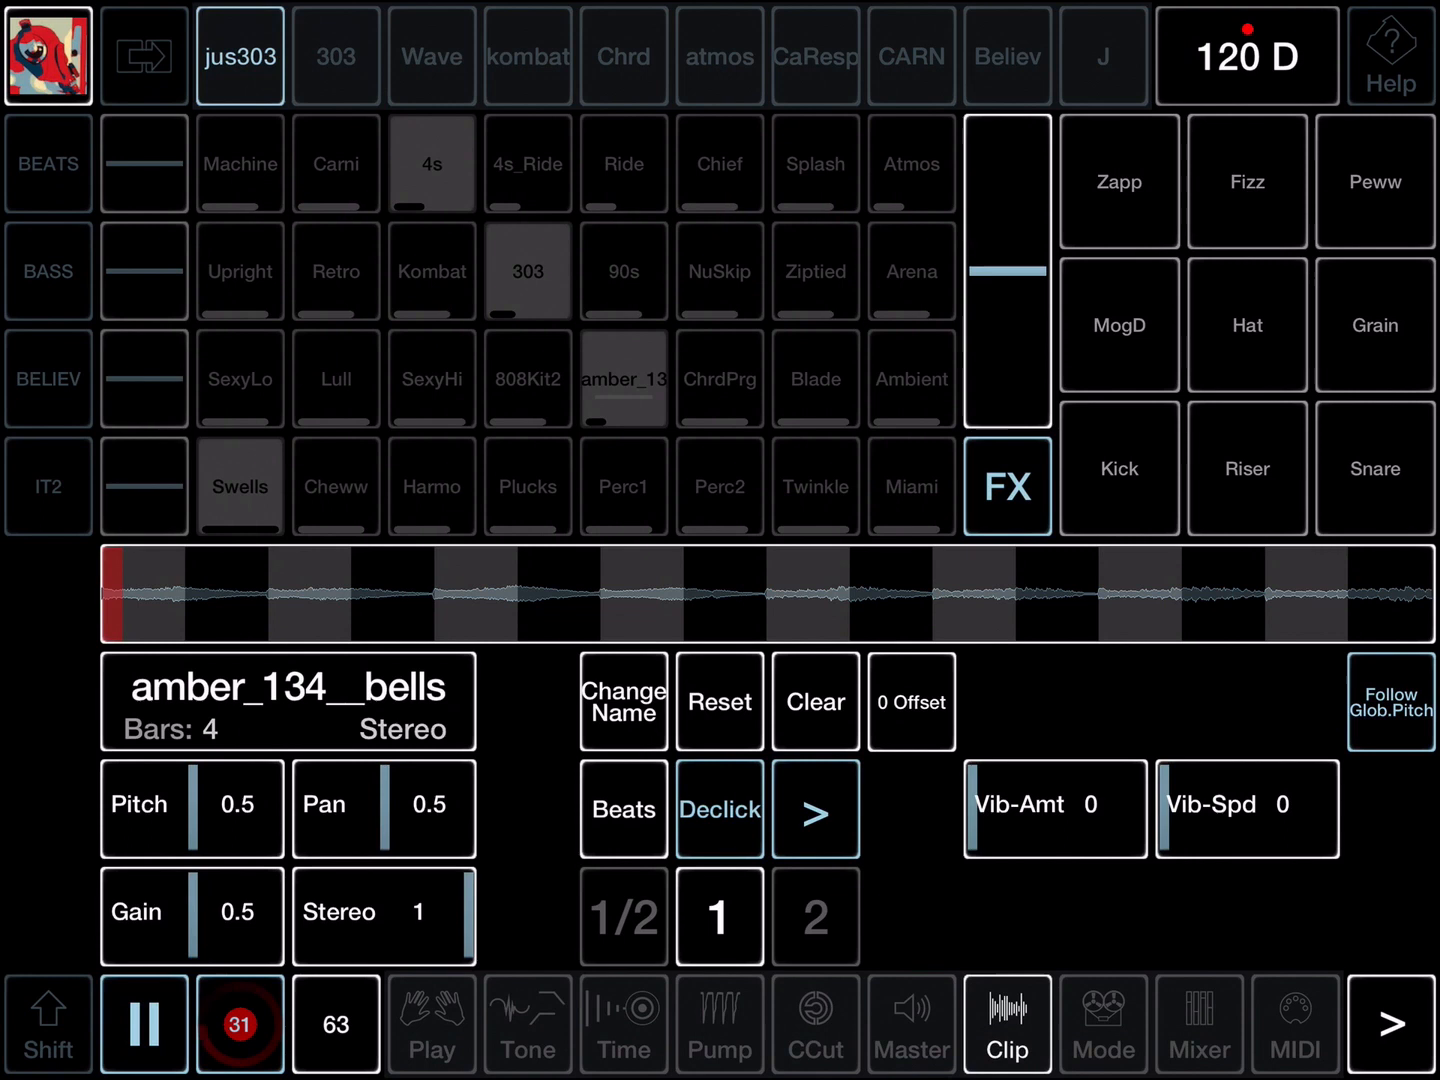
# Import '- Infinite Recording' from AudioShare into the Rip clip slot
pyautogui.click(48, 378)
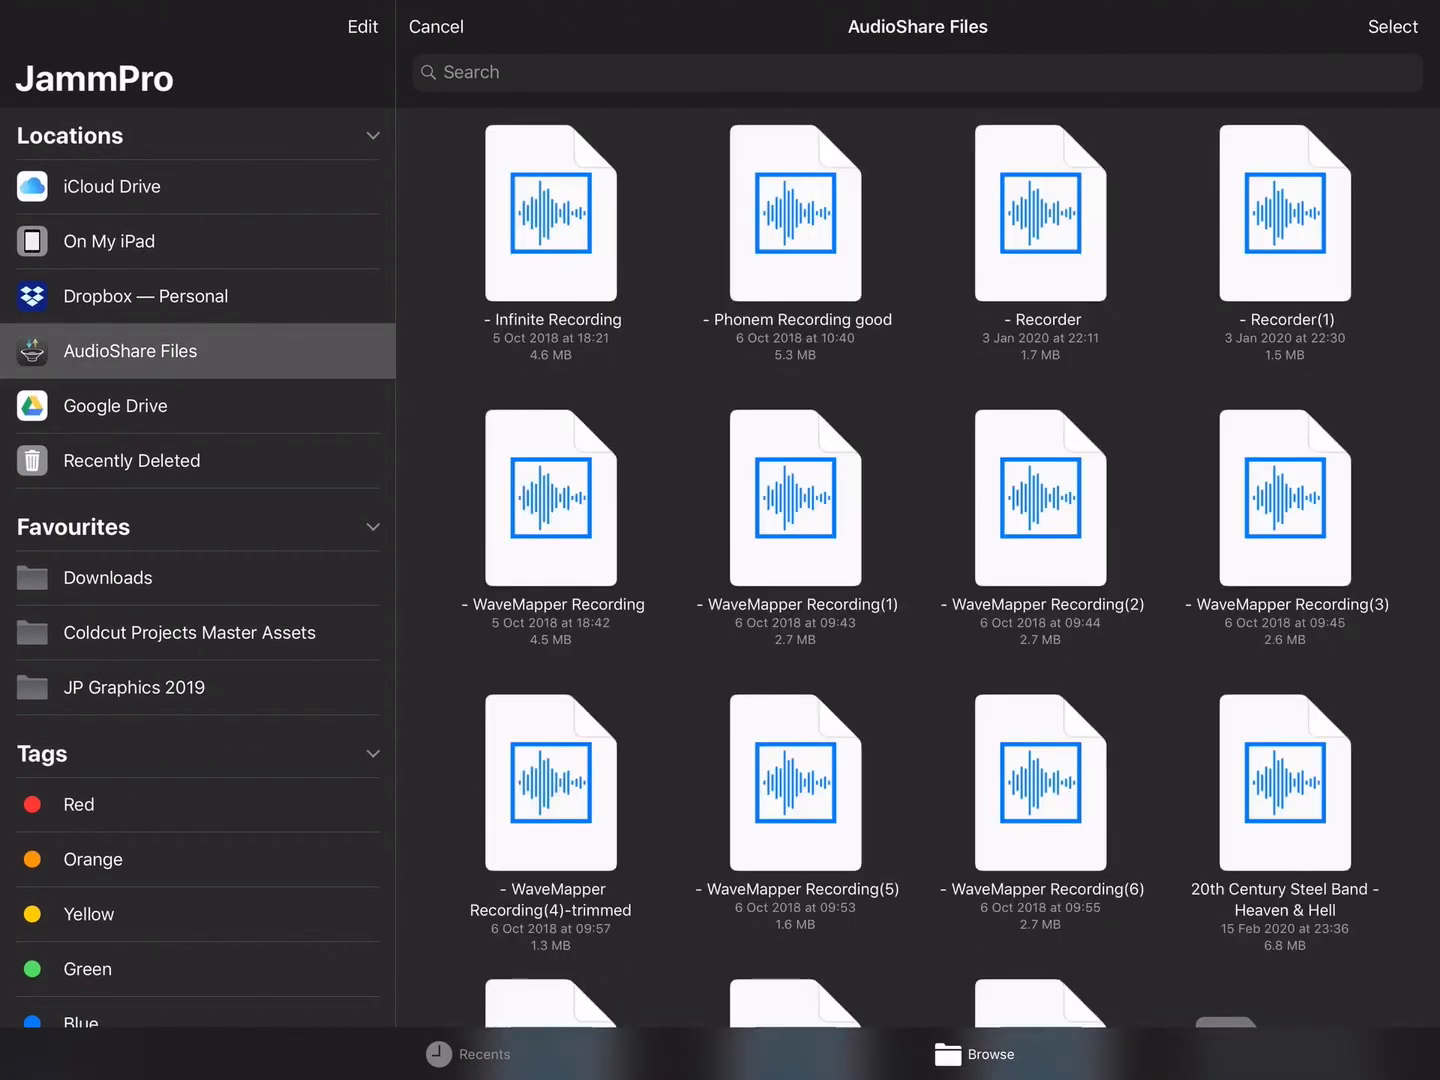
pyautogui.click(551, 213)
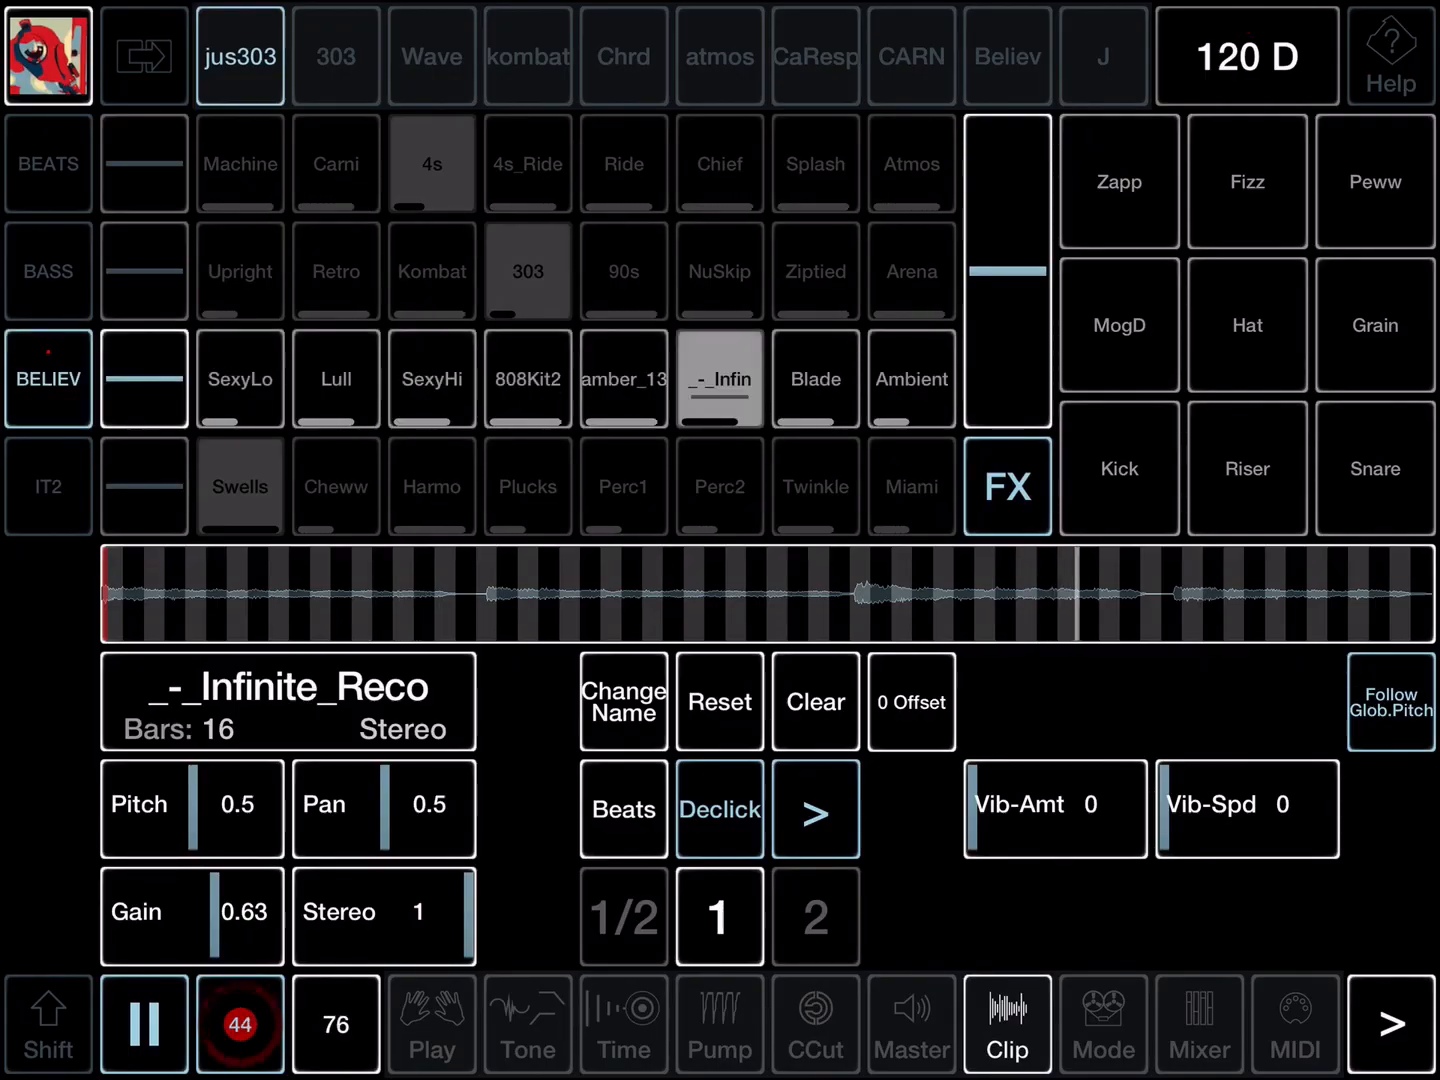
# Rename the clip to 'Infin' and show its RePitch/Beats/FFT/Jungle stretch modes
pyautogui.click(623, 700)
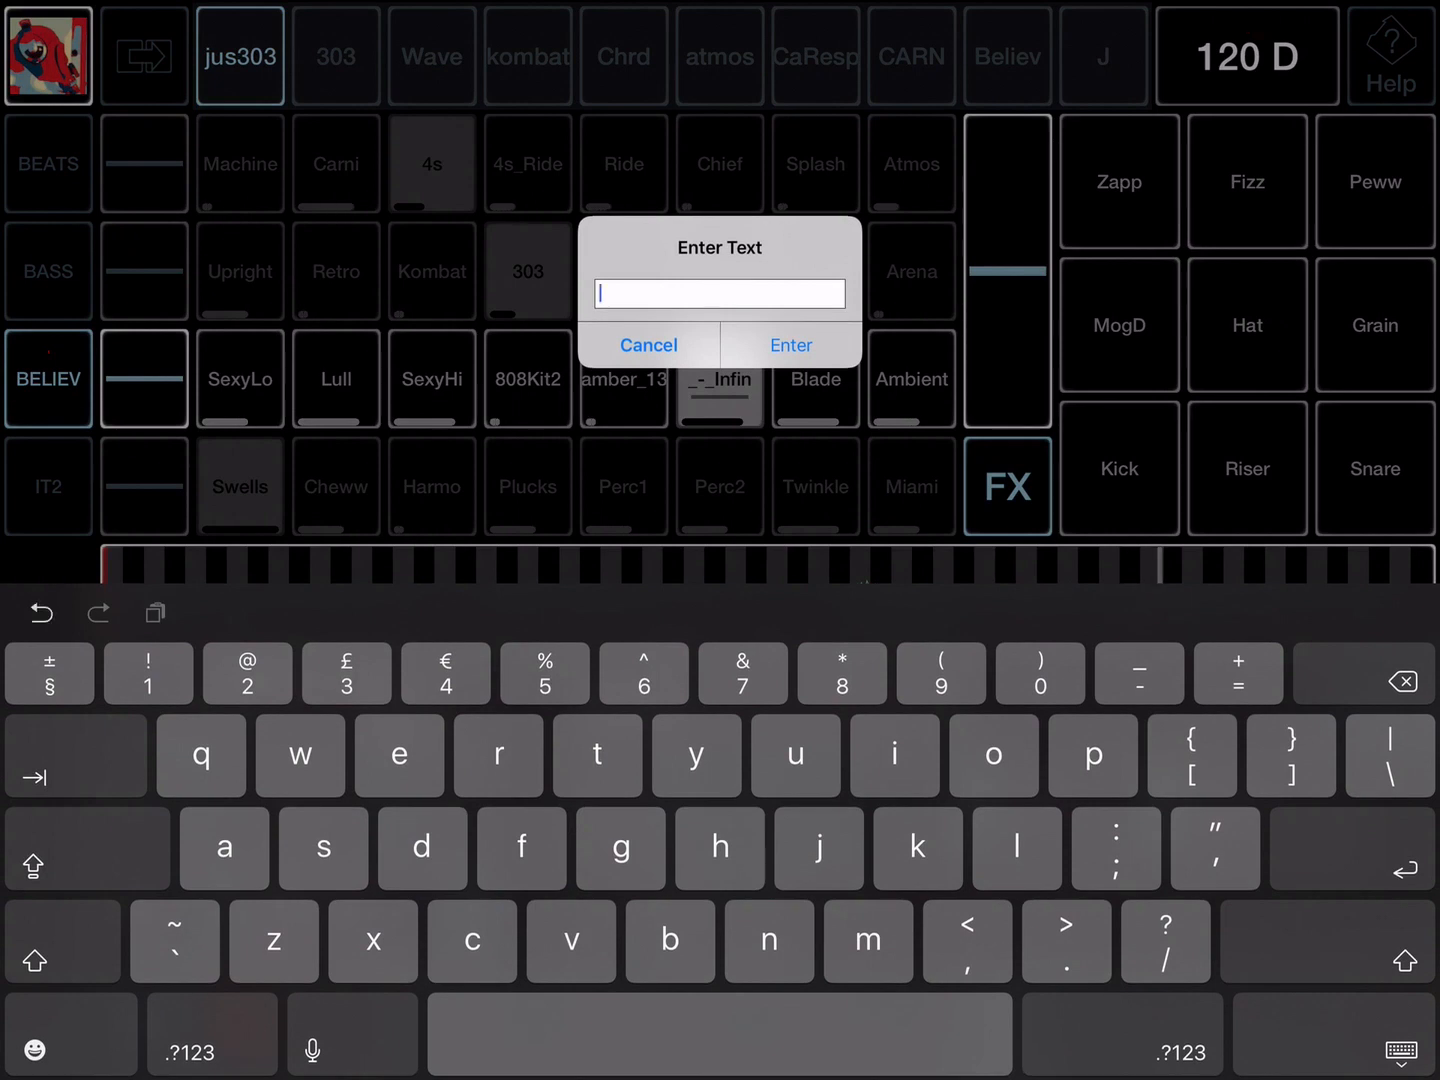
pyautogui.write('Infin')
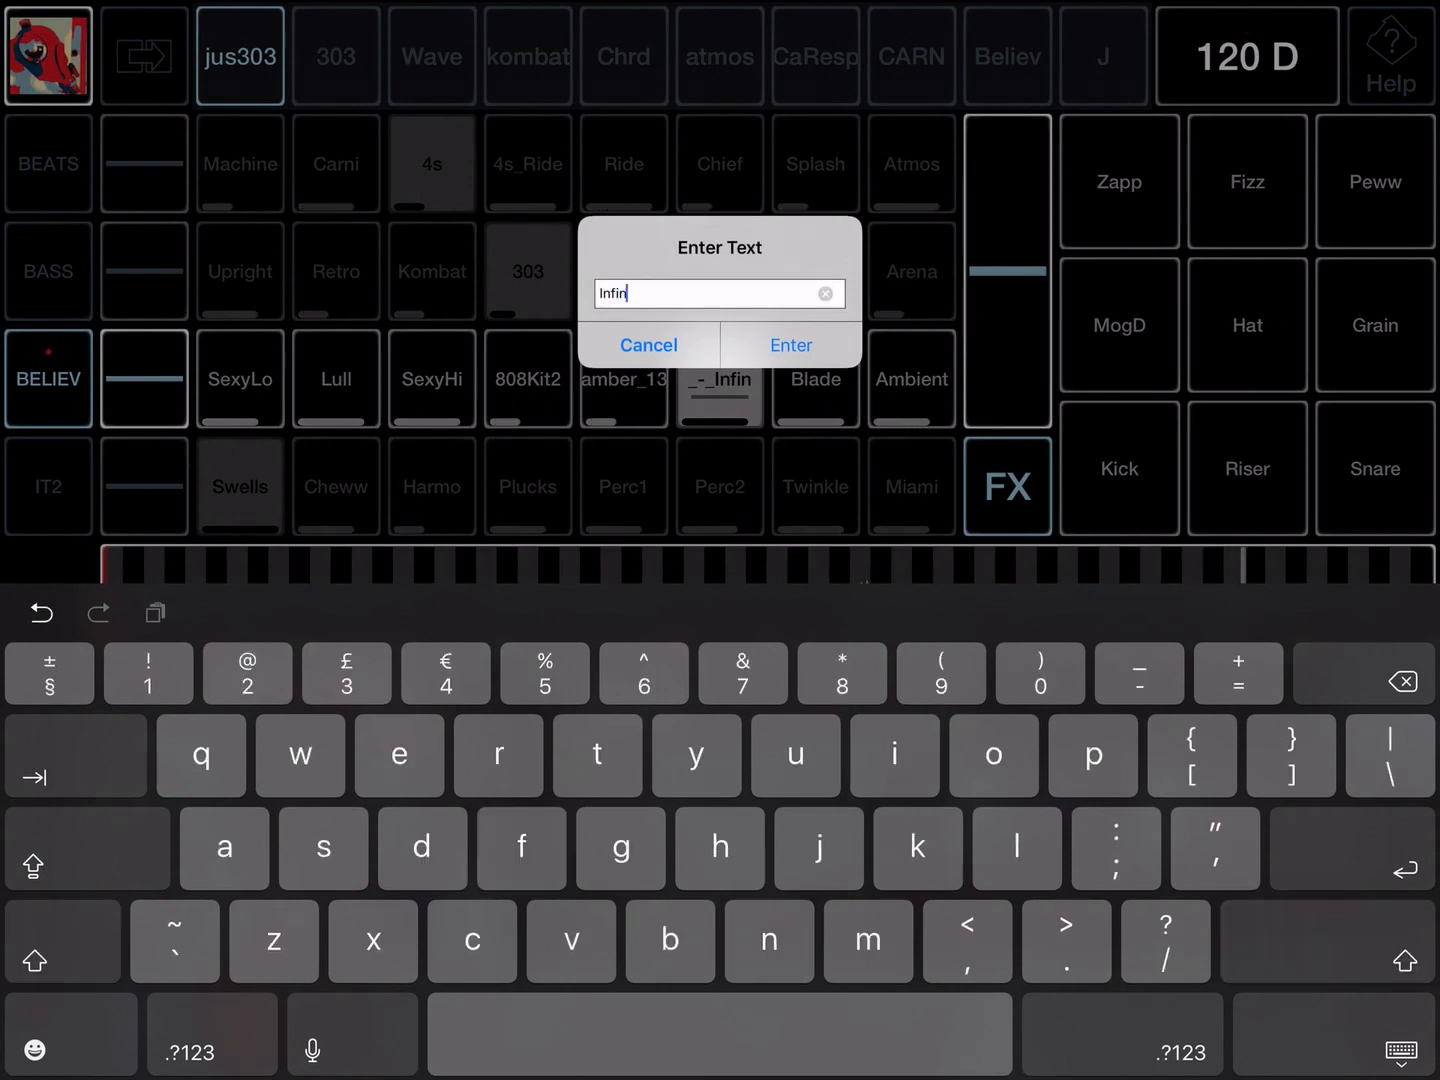
pyautogui.click(790, 345)
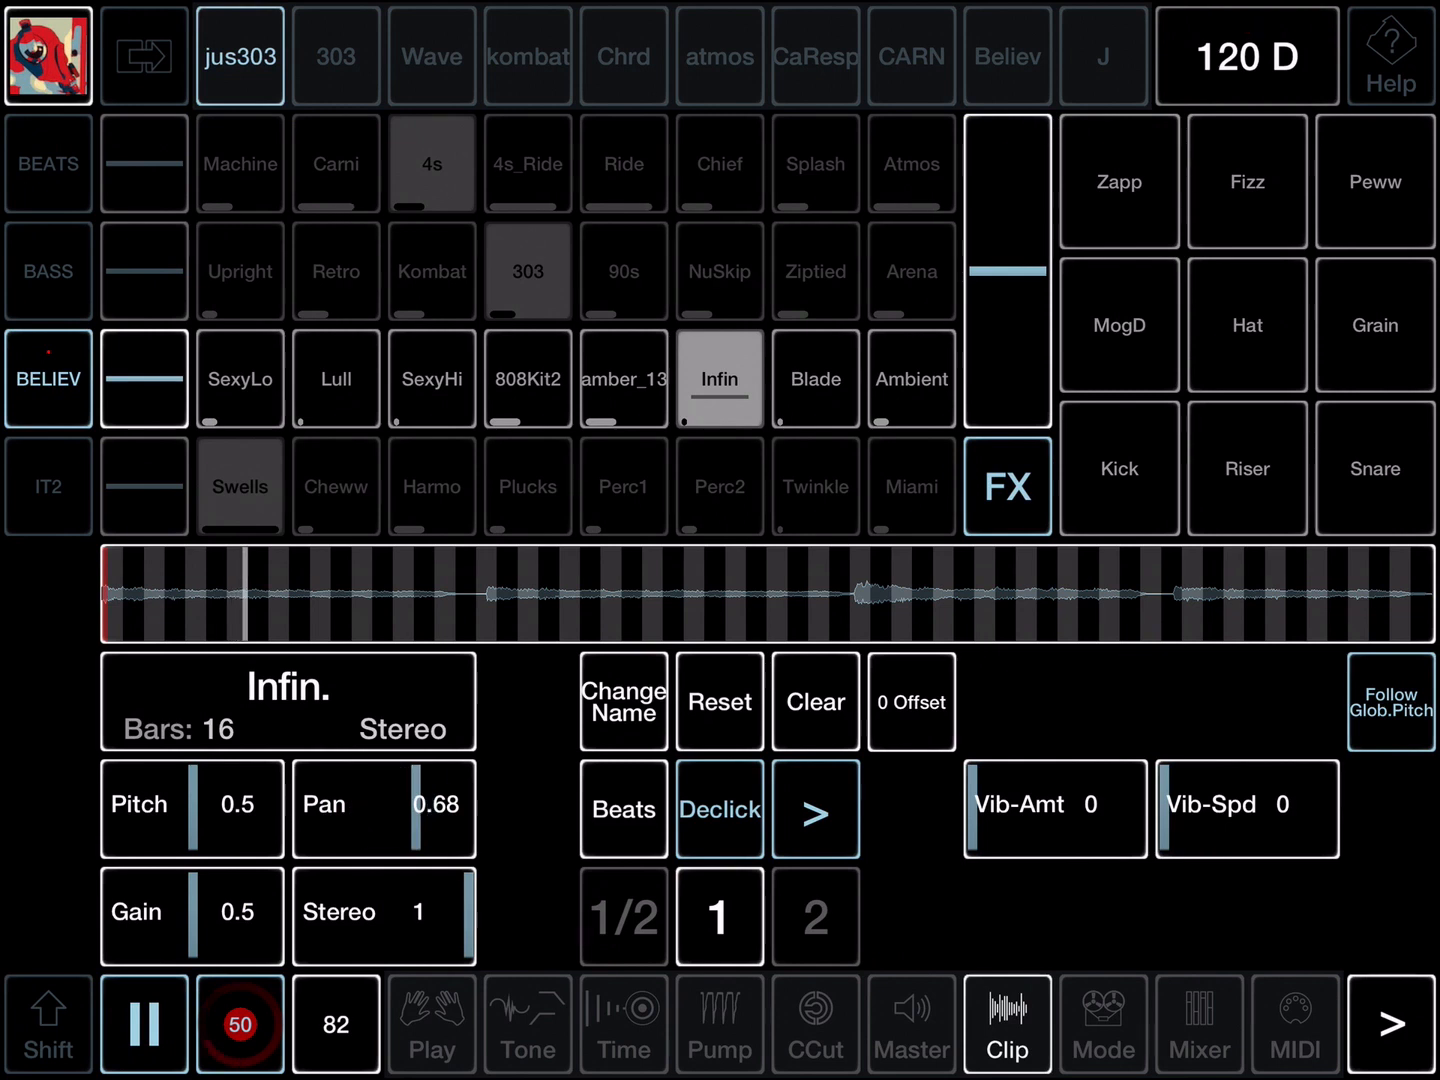
pyautogui.click(623, 809)
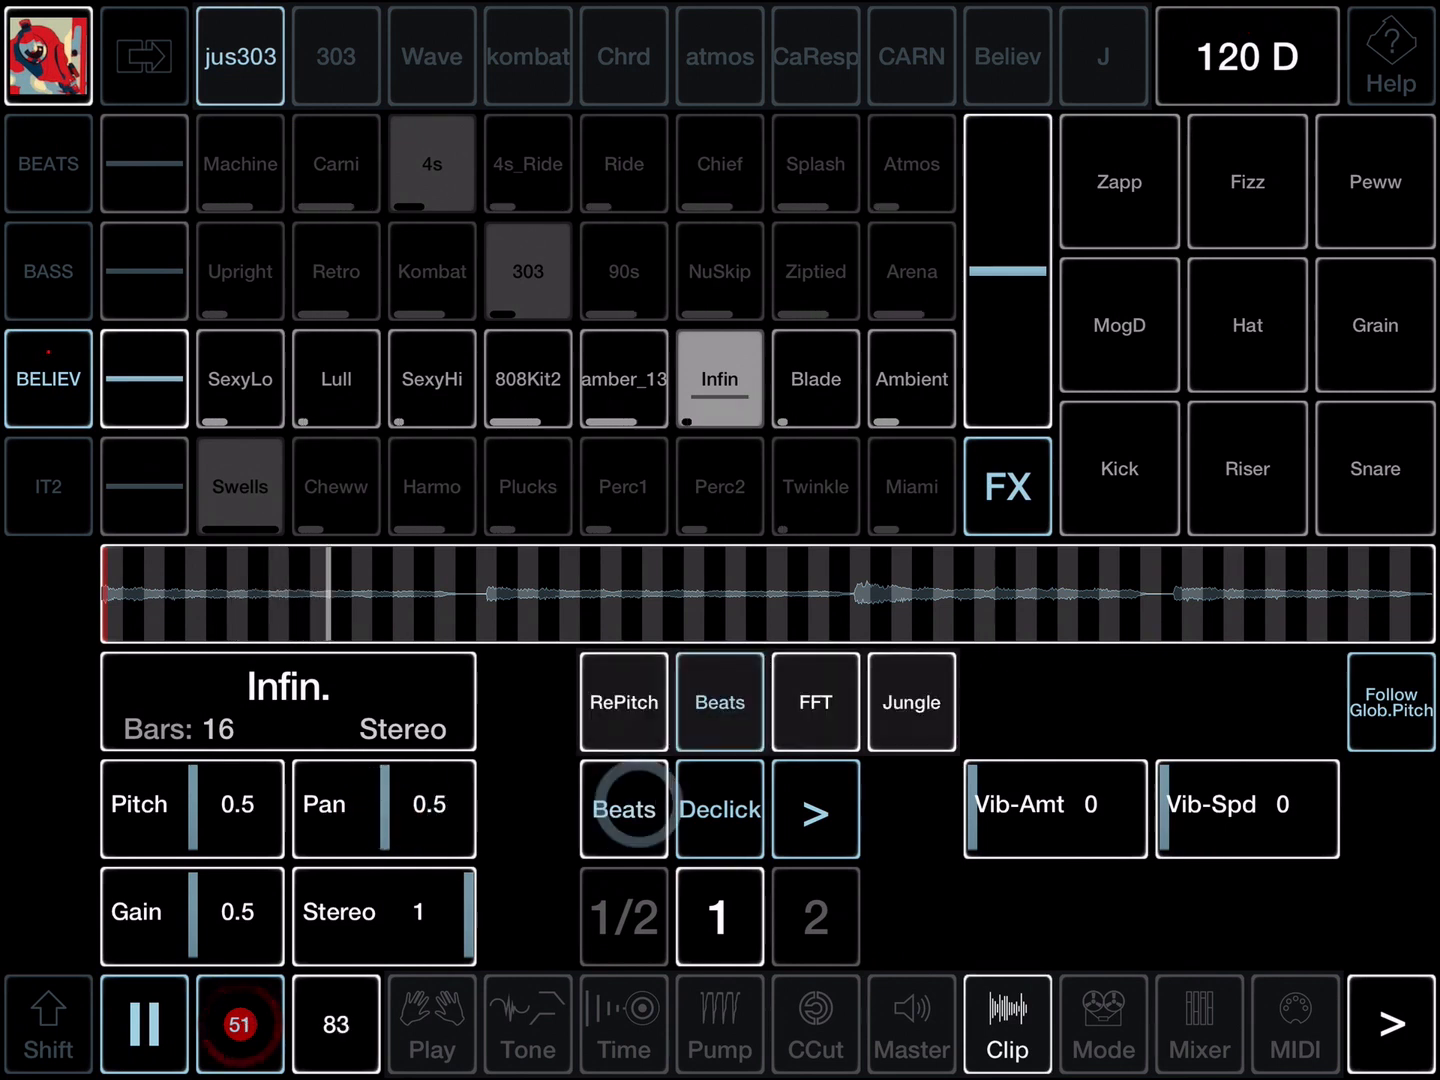